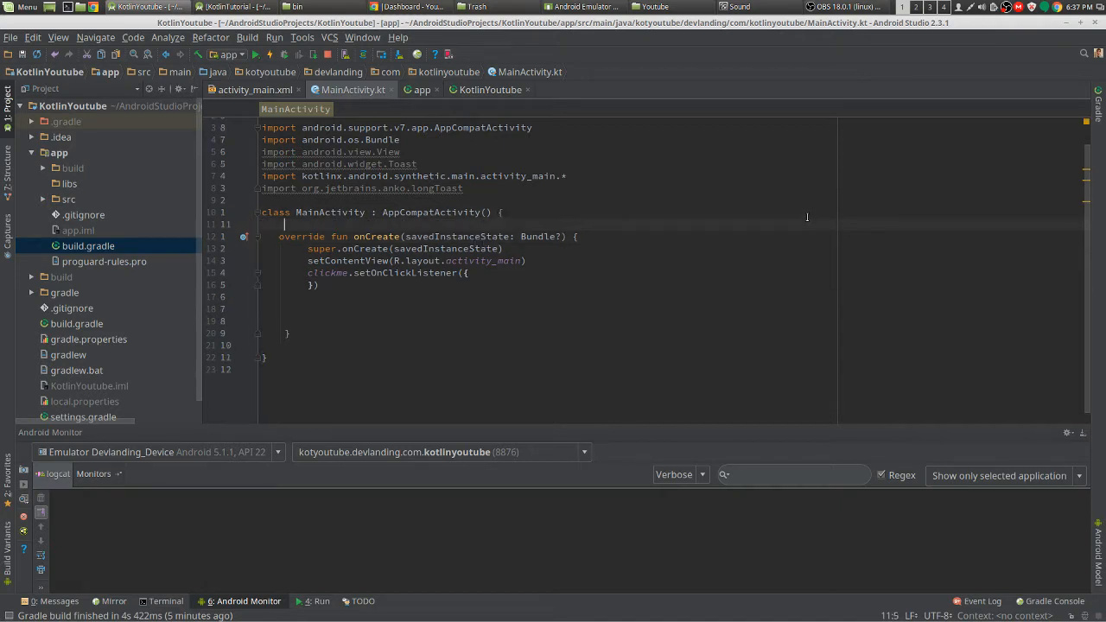
- Declare val createList by lazy{ in MainActivity.kt
type("val")
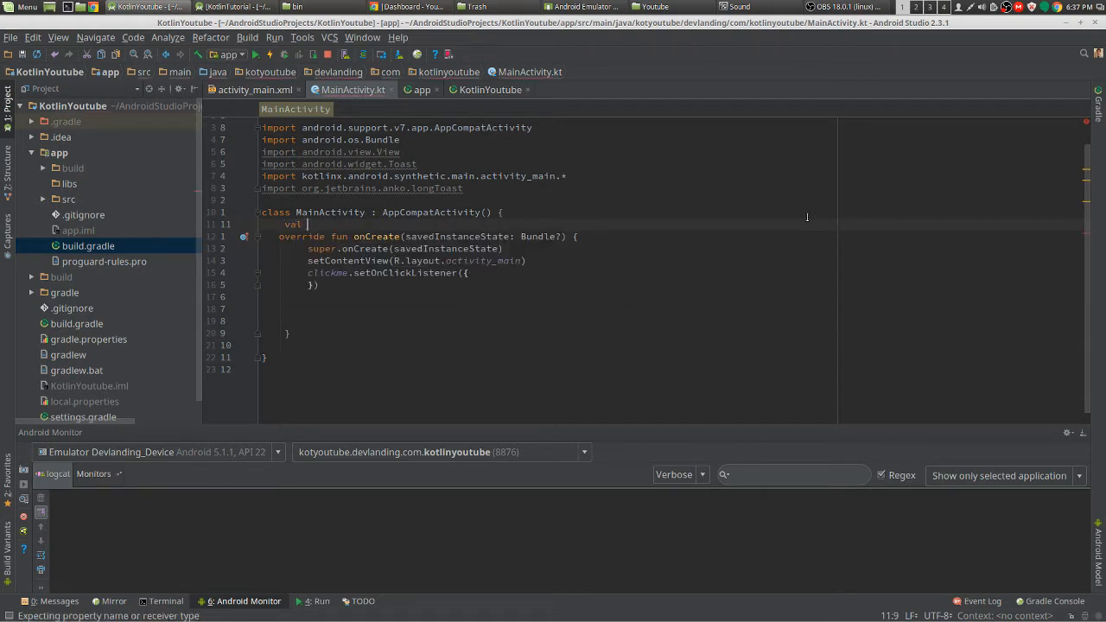
type("create")
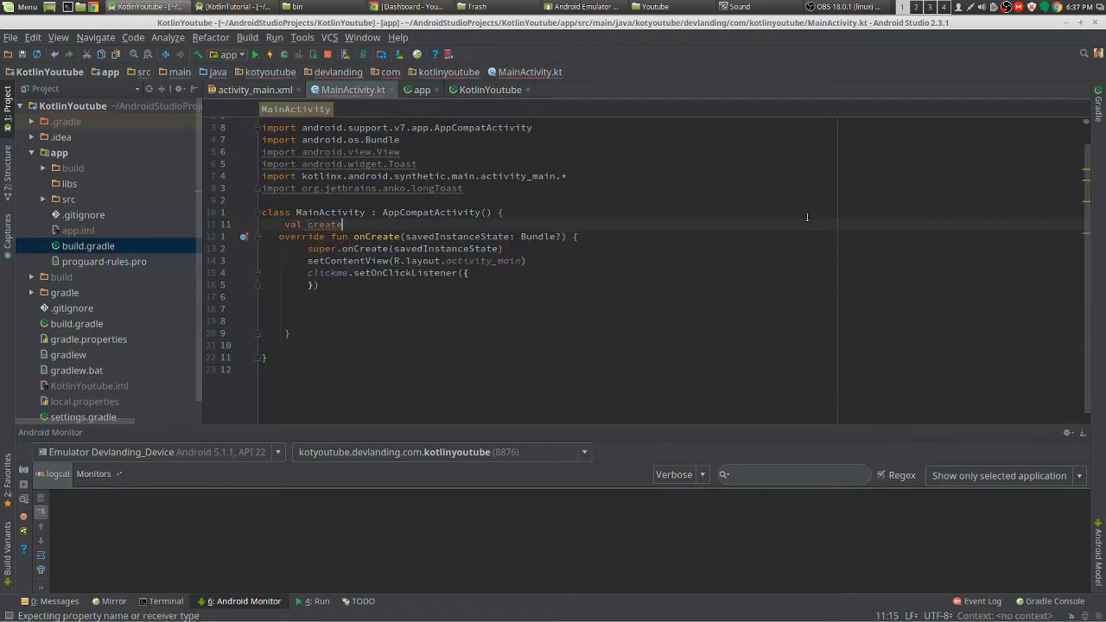
type("List")
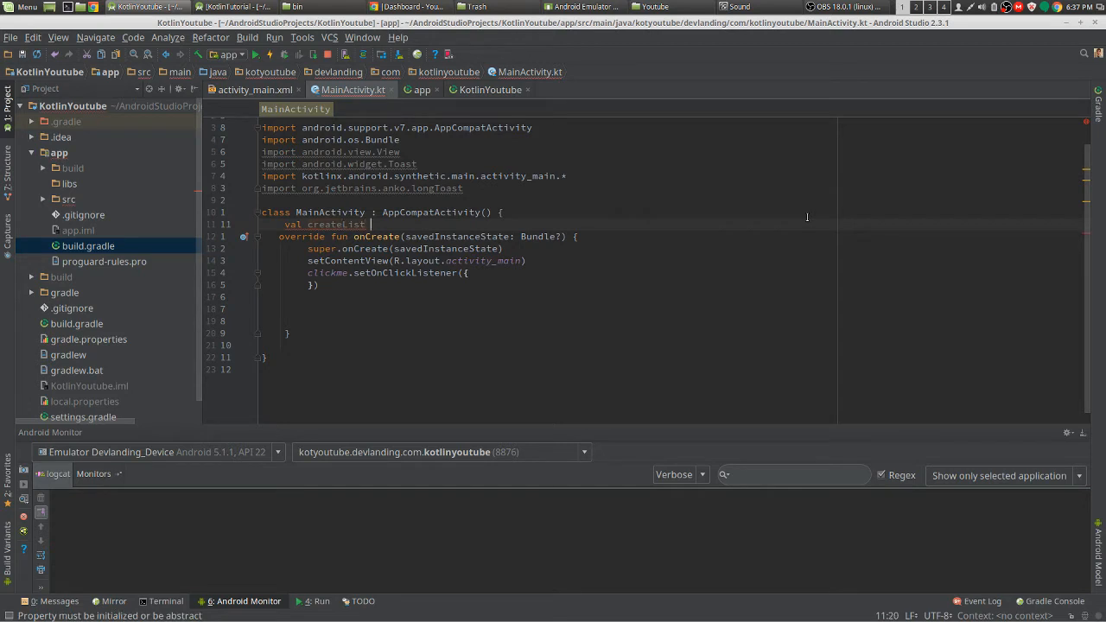
type("by lazy{")
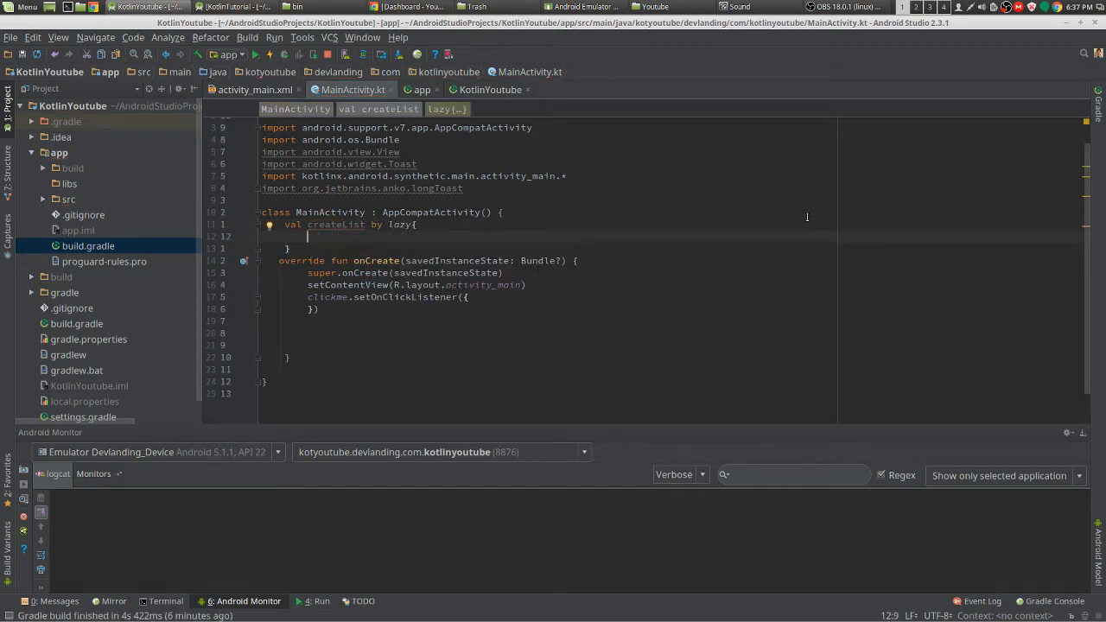
- Add a longToast call with the "show toast only first click" message inside the lazy block
type("longToast()")
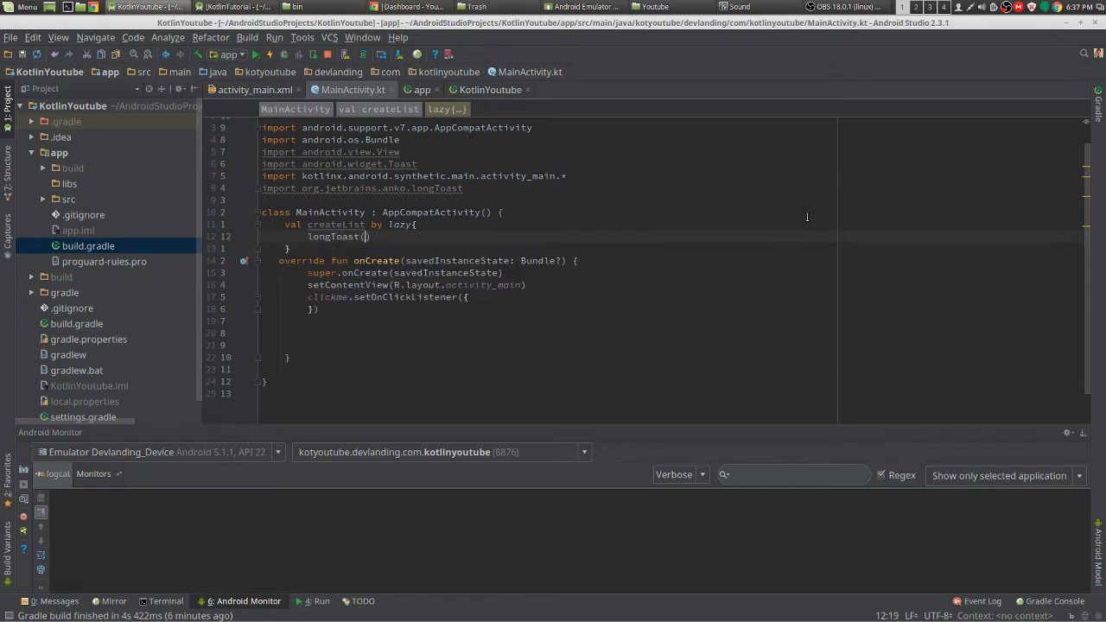
type("\"\"")
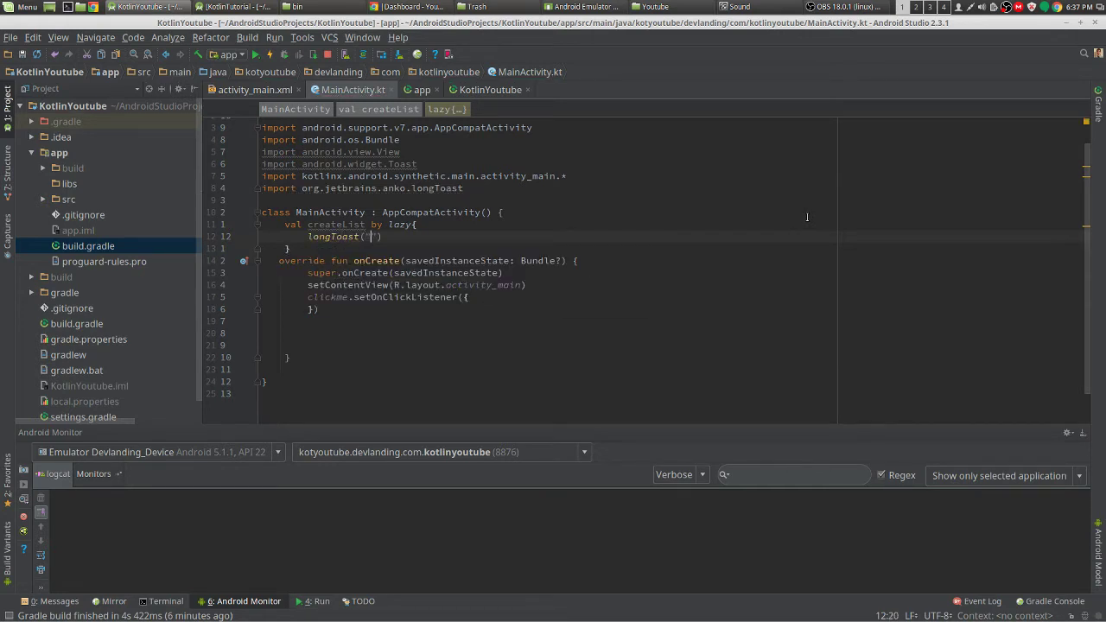
type("show")
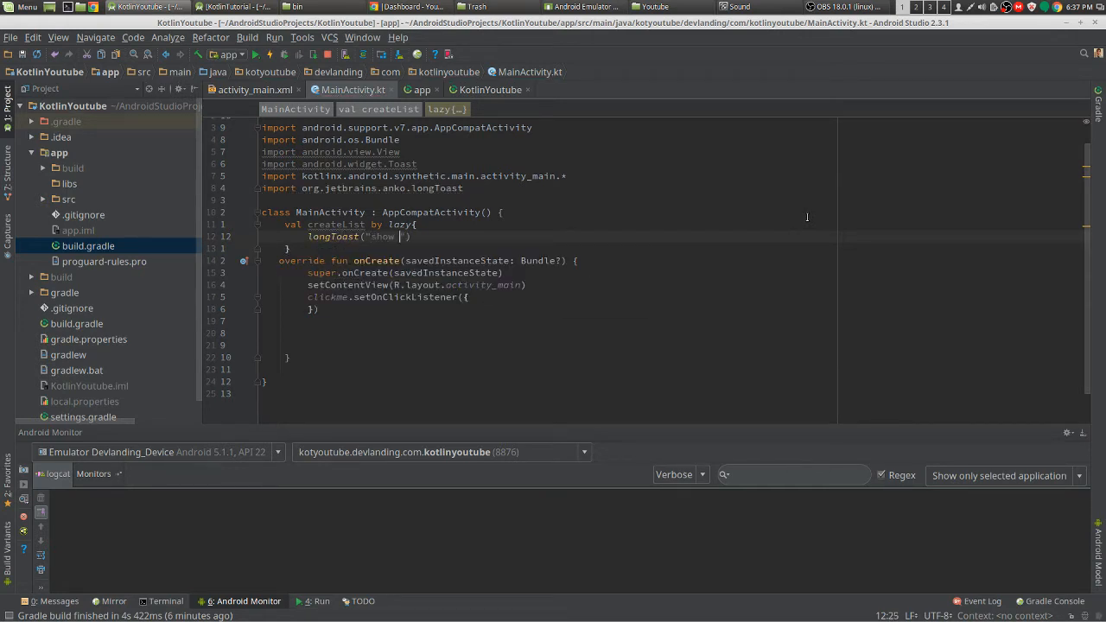
type("toast with laz")
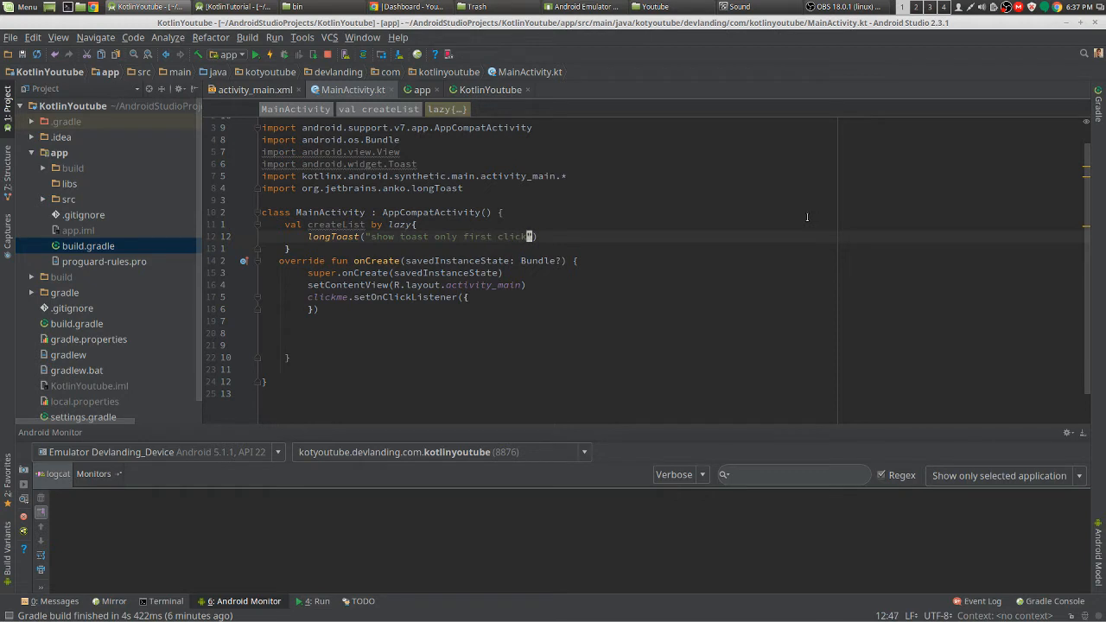
- Return listOf("hello", "there", "list") from the lazy block
type("aslist")
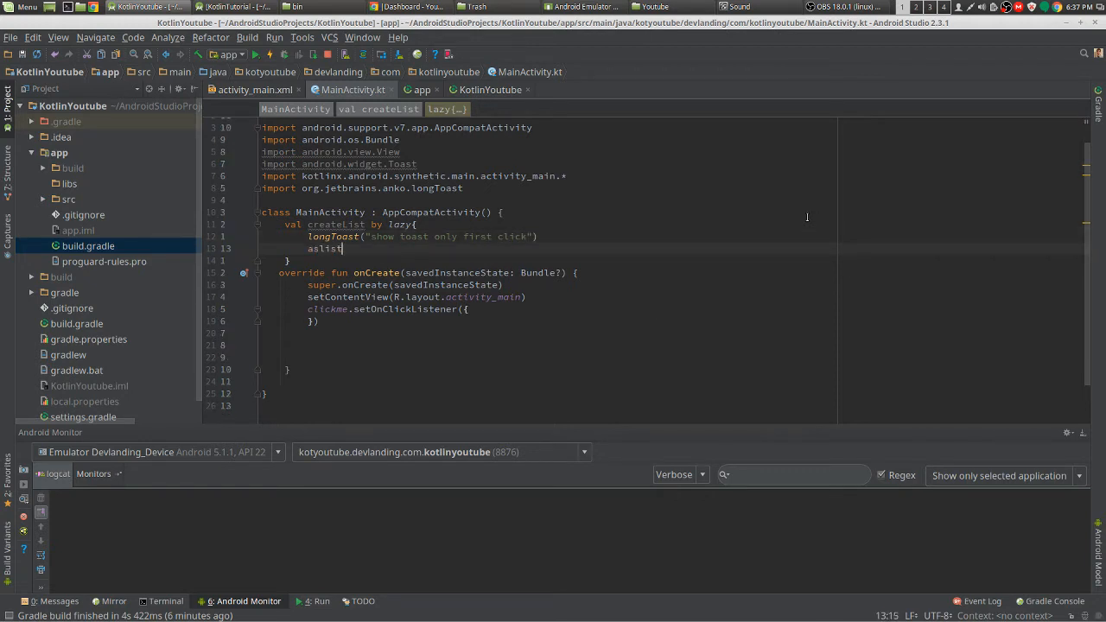
key("BackSpace")
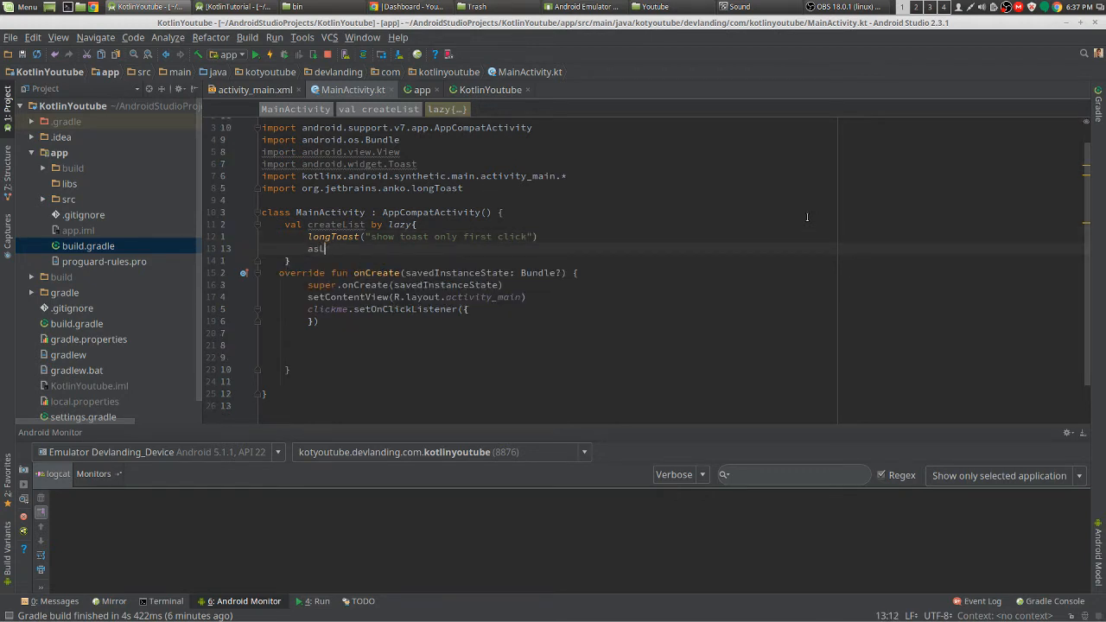
type("listOf(\"h")
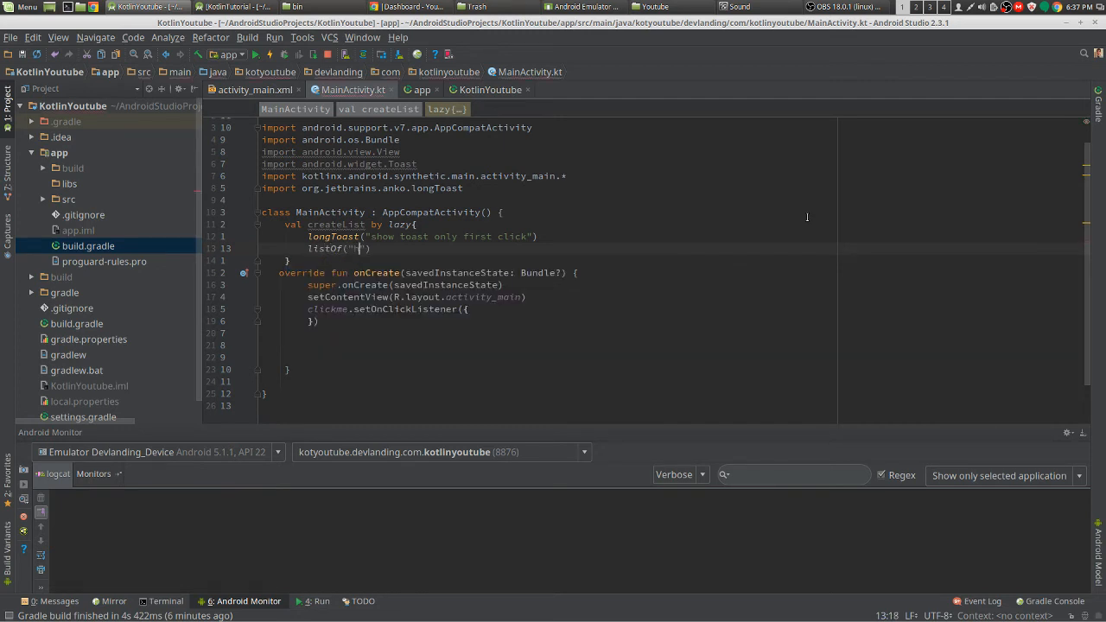
type("ello\", \"there\", \"list")
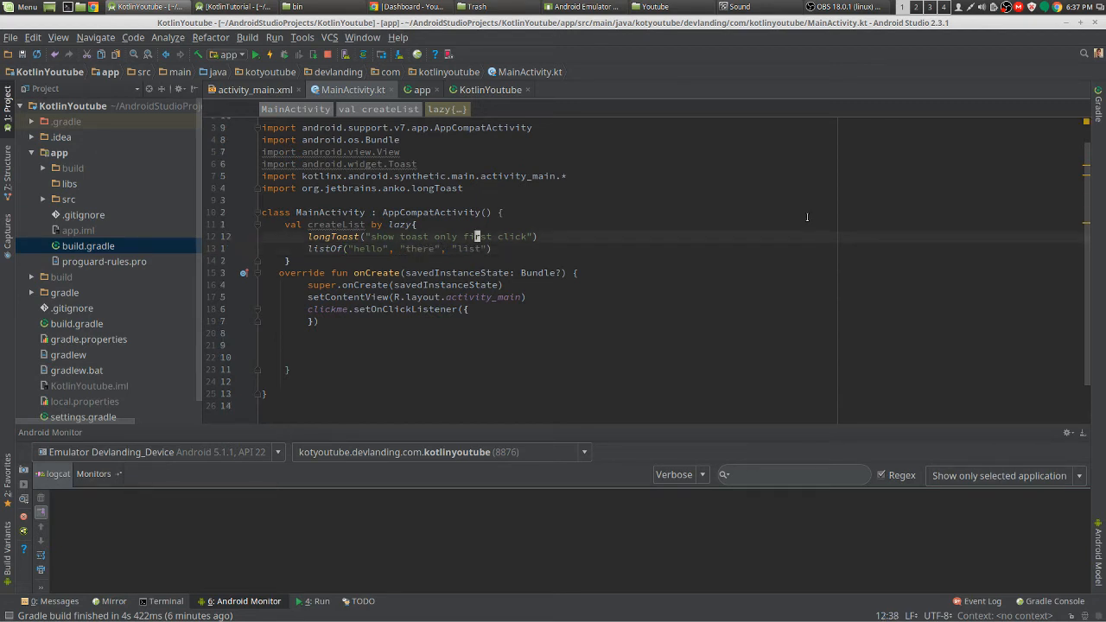
mouse_move(336, 224)
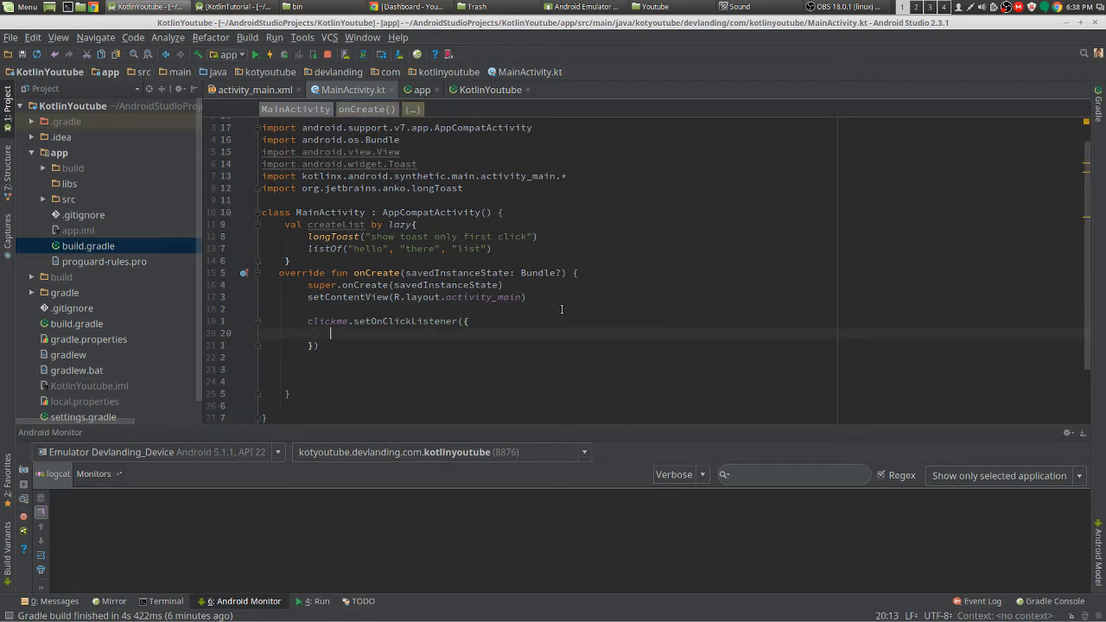
- Assign createList to val list and val secondList inside the click listener
type("createList")
type("val")
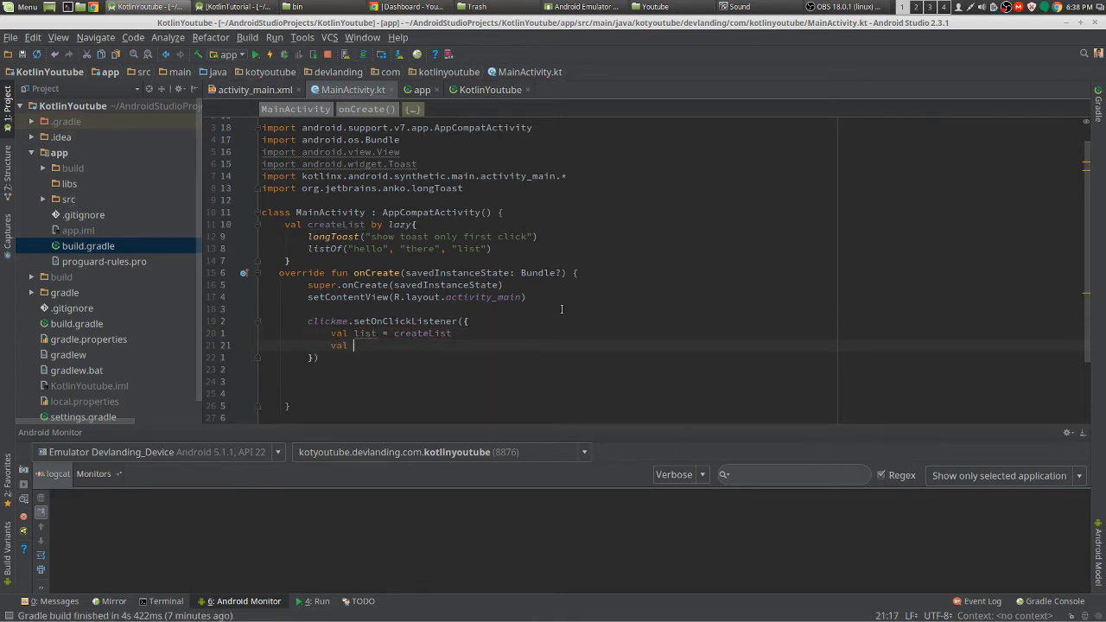
type("secondList = cre")
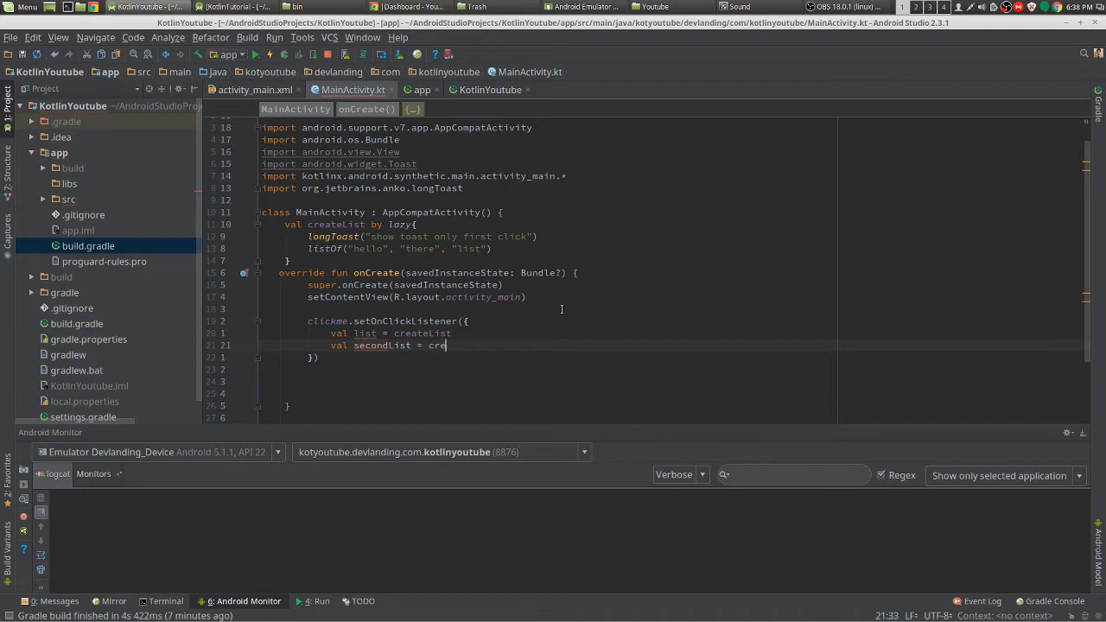
type("ateList")
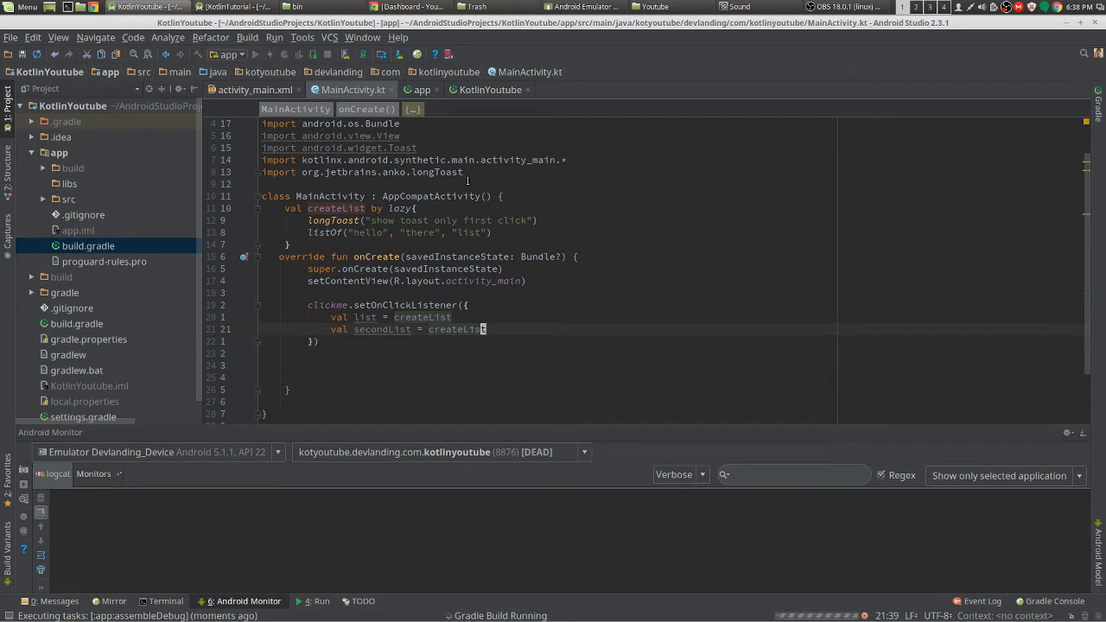
mouse_move(615, 297)
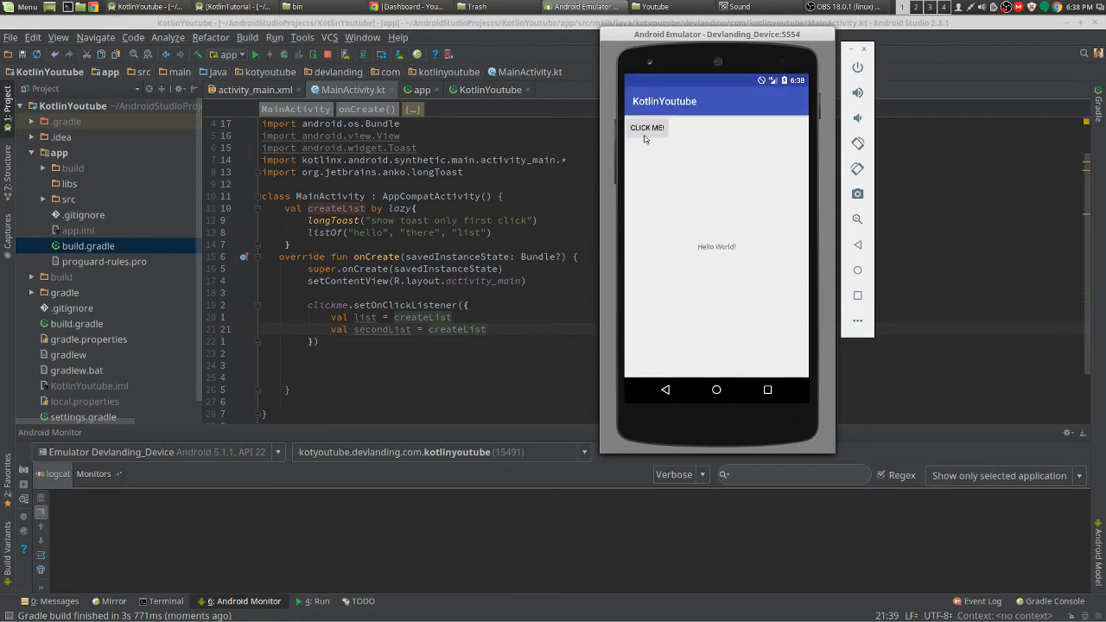
- Tap CLICK ME! twice so the toast appears only on the first tap
left_click(646, 128)
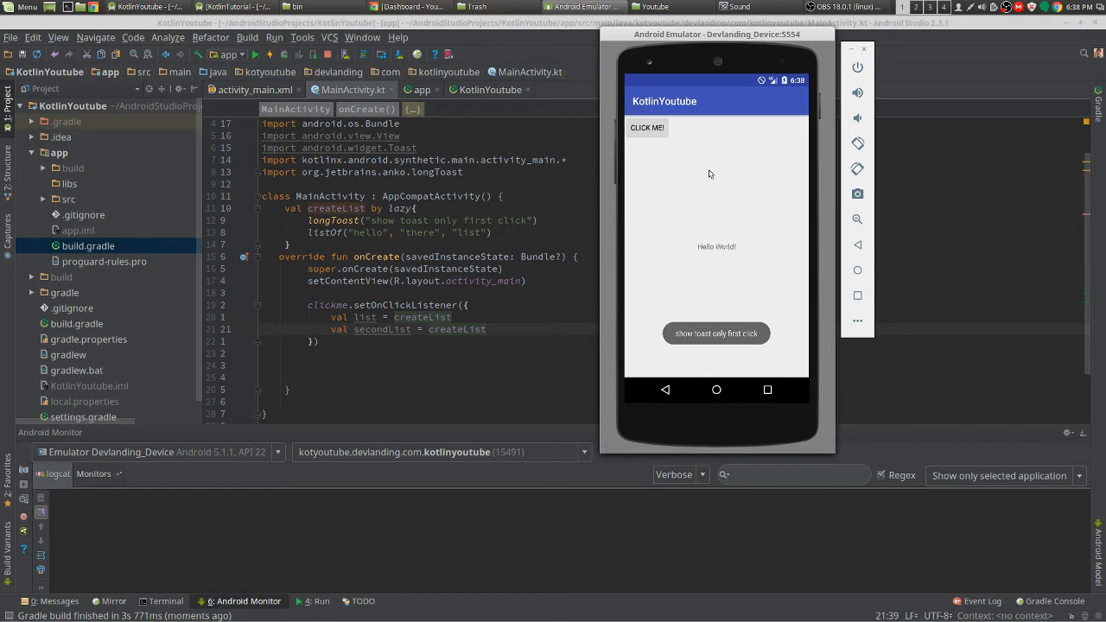
left_click(646, 128)
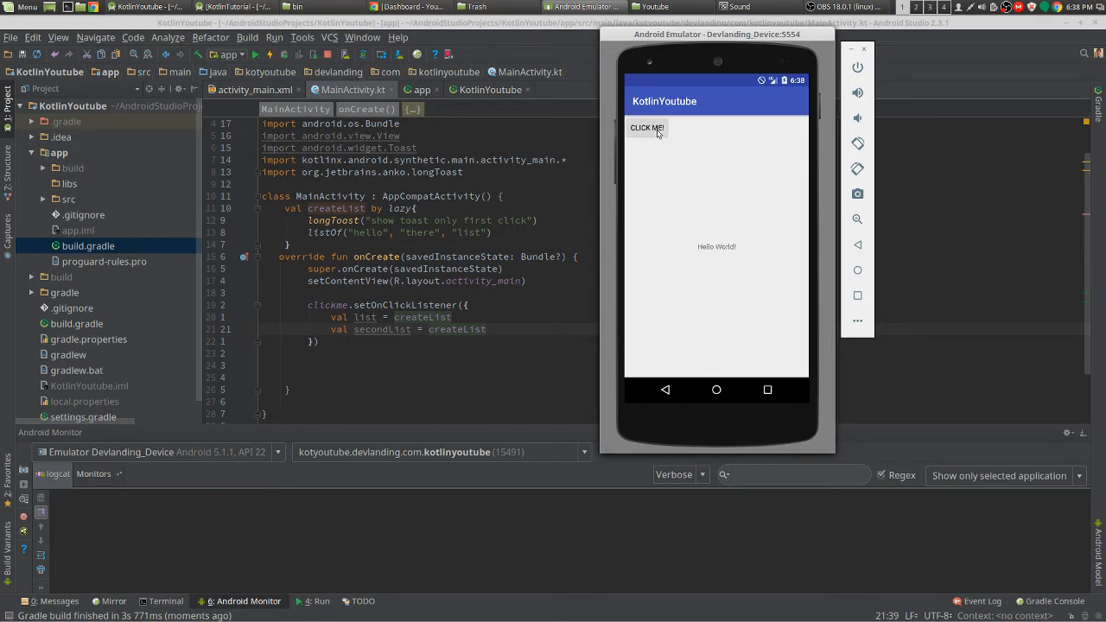
mouse_move(691, 148)
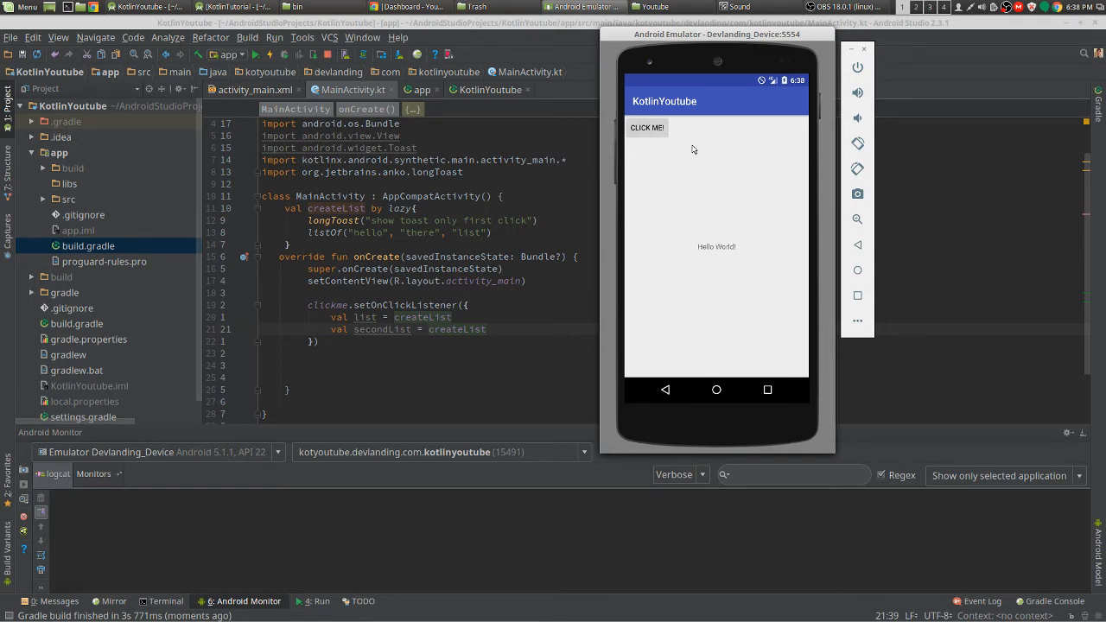
mouse_move(793, 145)
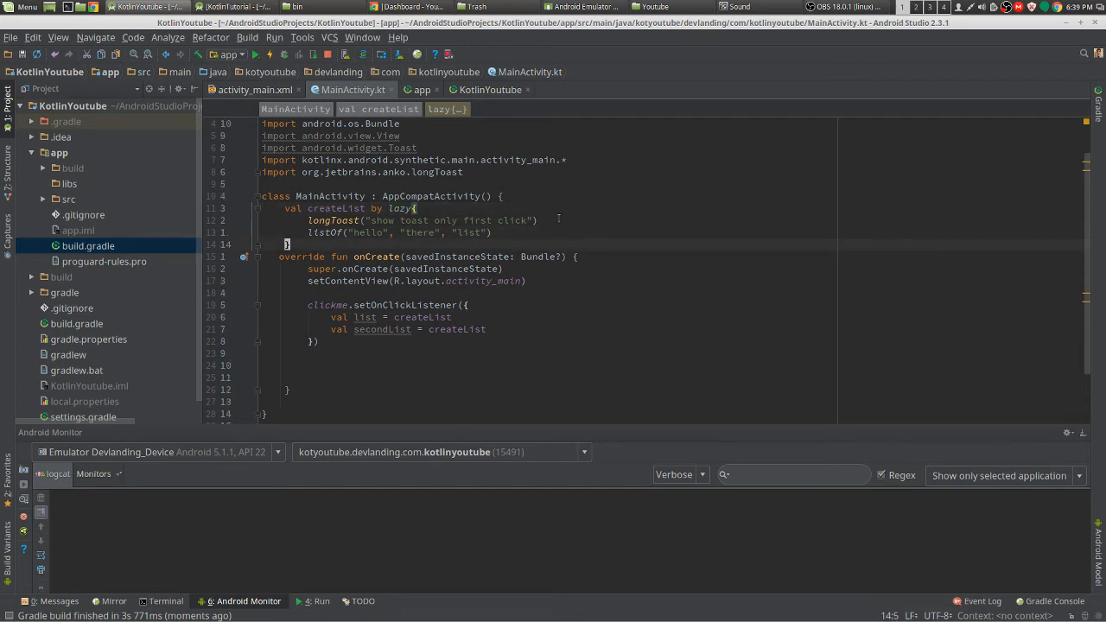
- Replace the lazy body with //getDataFromDB and //return arraylist comments
left_click(535, 221)
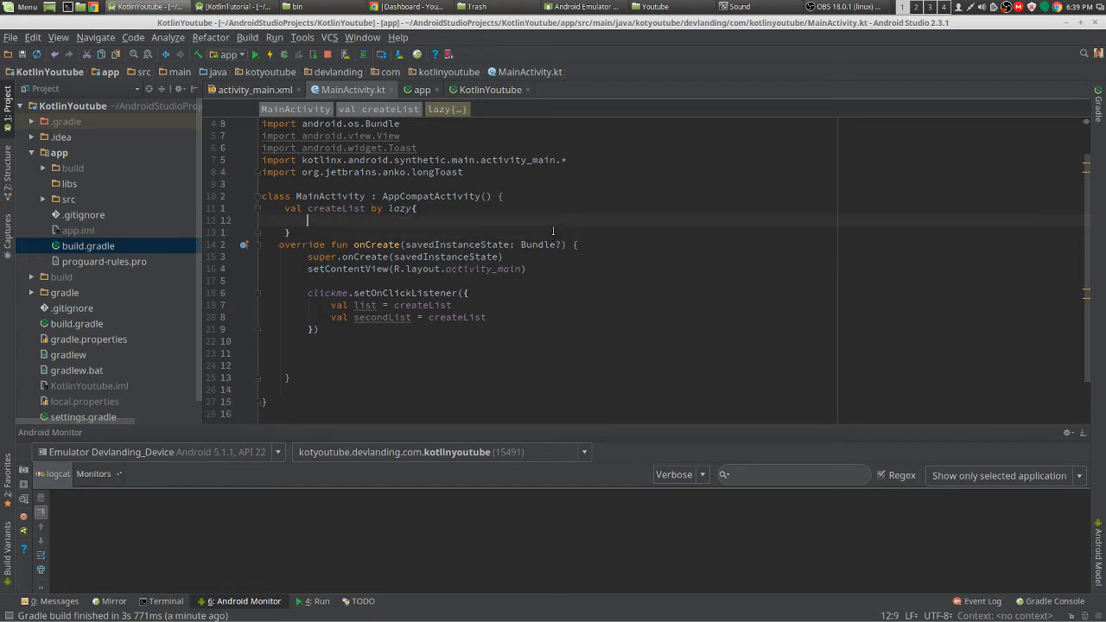
type("return arrayL")
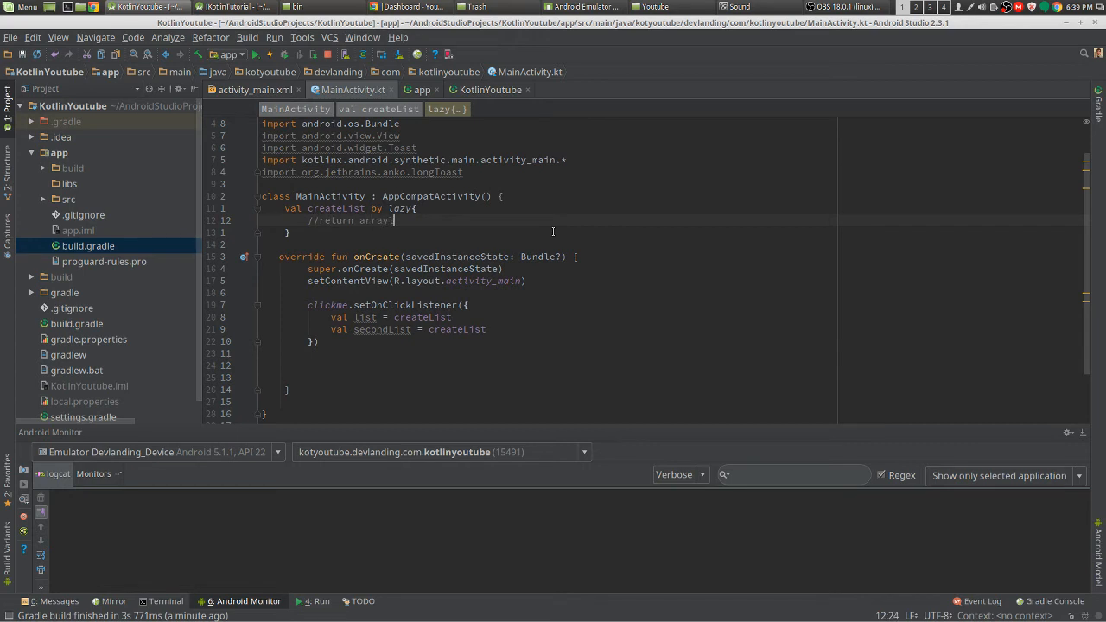
type("list")
type("//a")
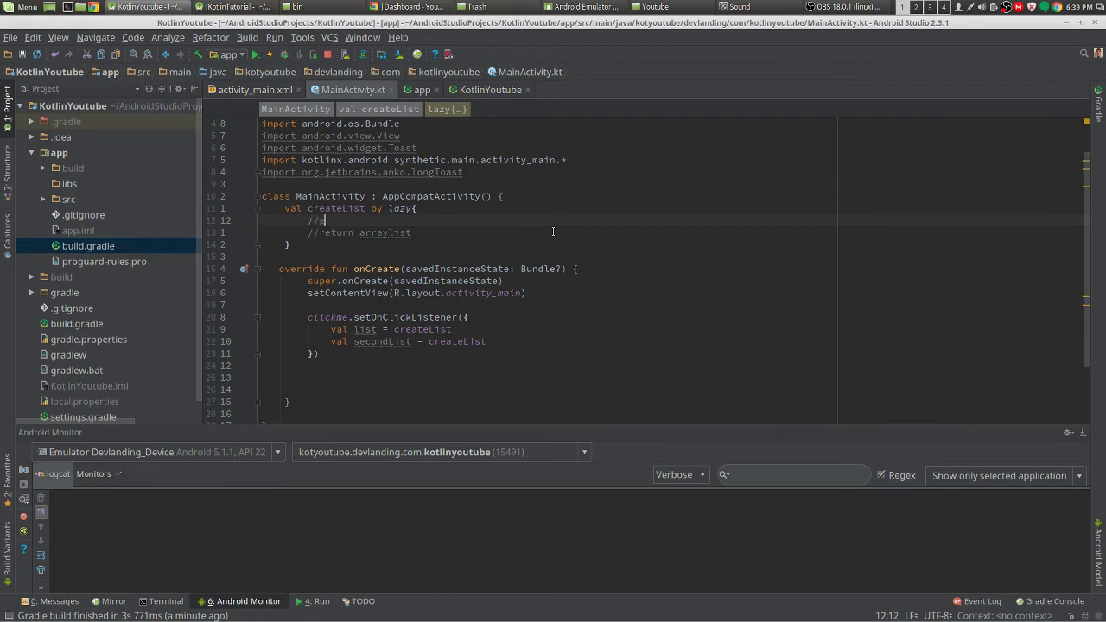
type("et")
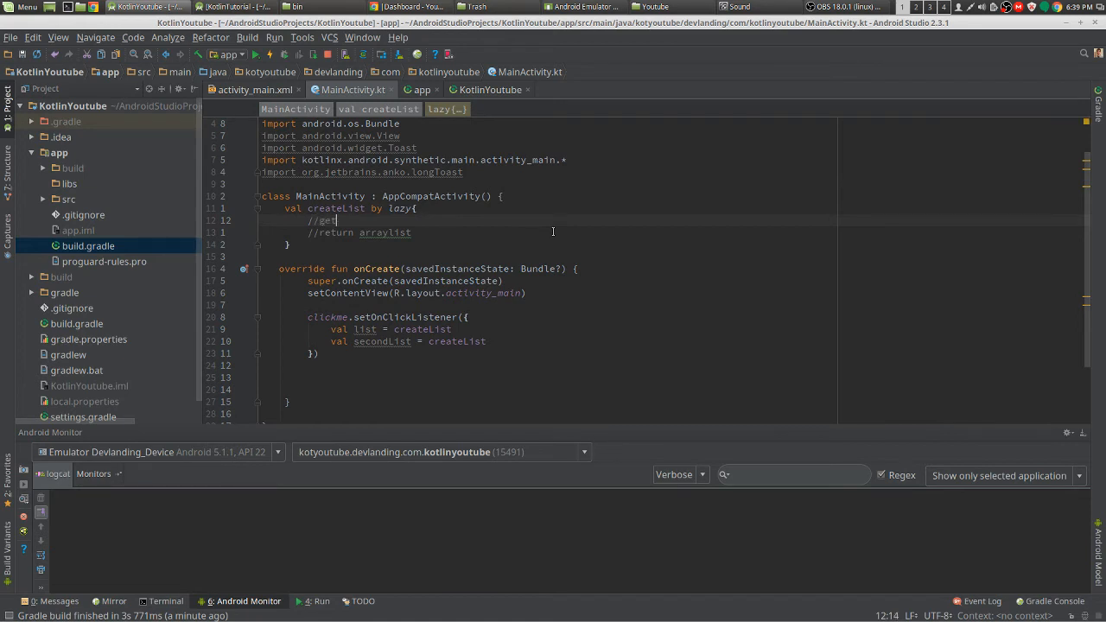
type("DataFromDat")
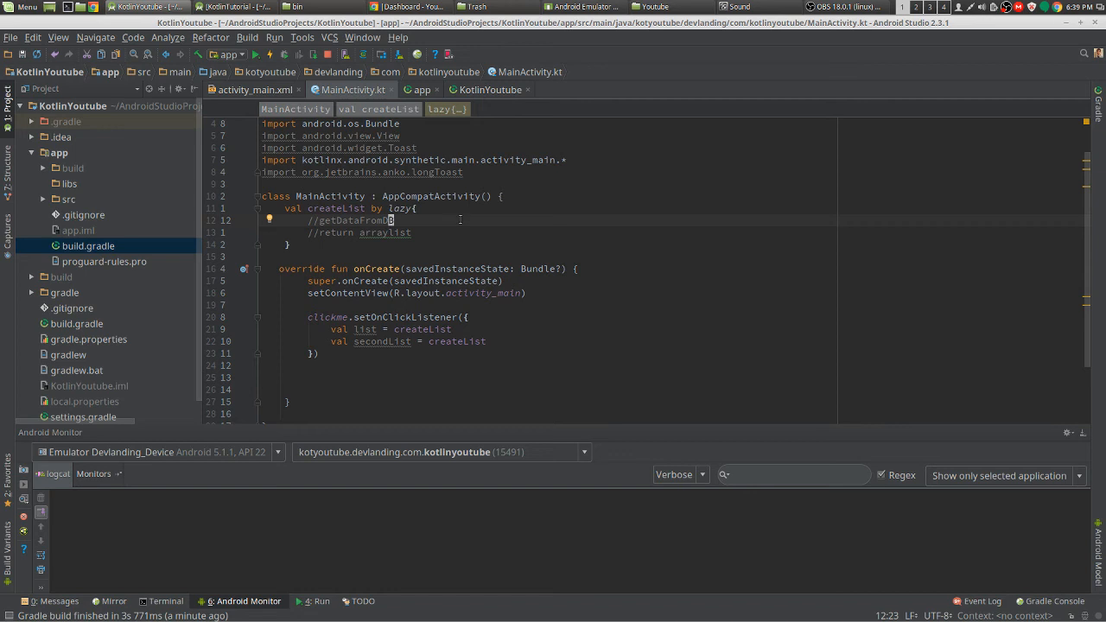
- Select the getDataFromDB word in the comment, then clear the selection
double_click(345, 222)
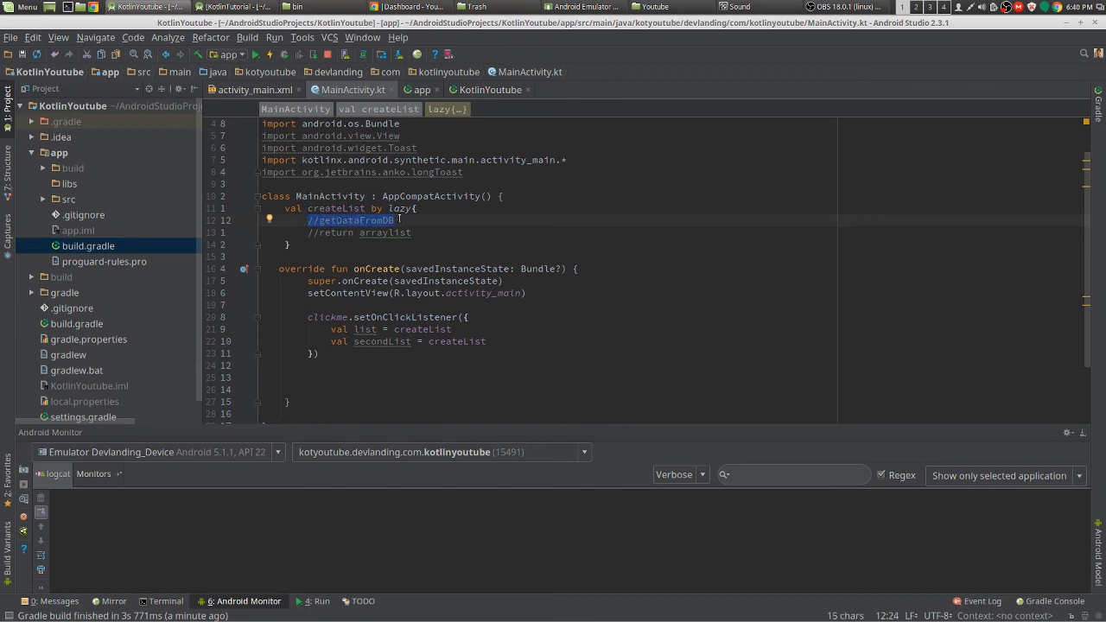
mouse_move(459, 211)
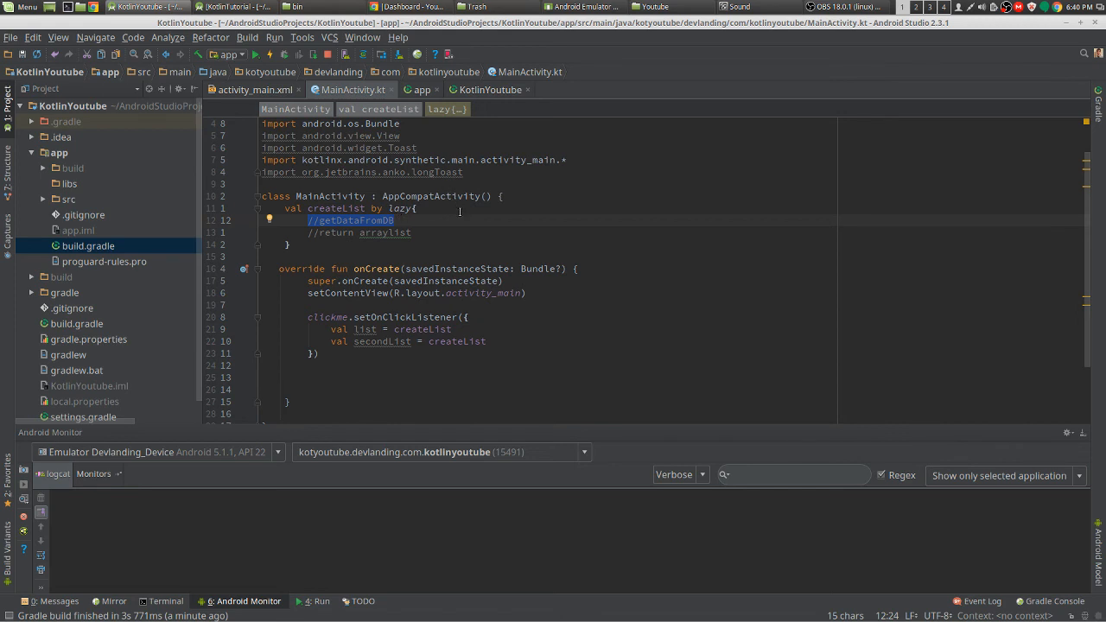
left_click(455, 224)
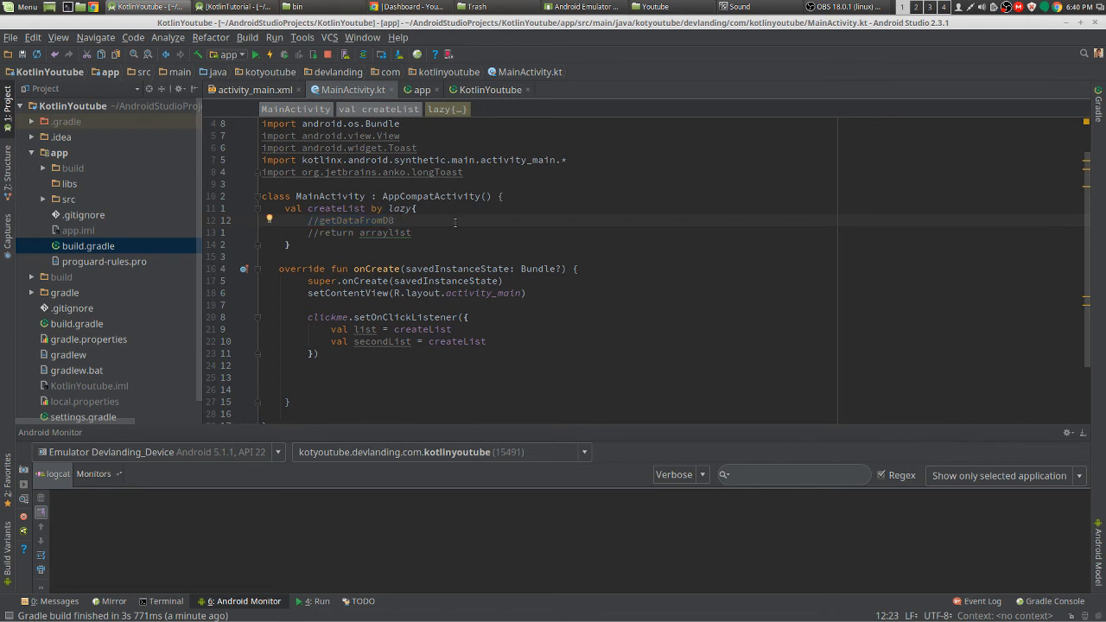